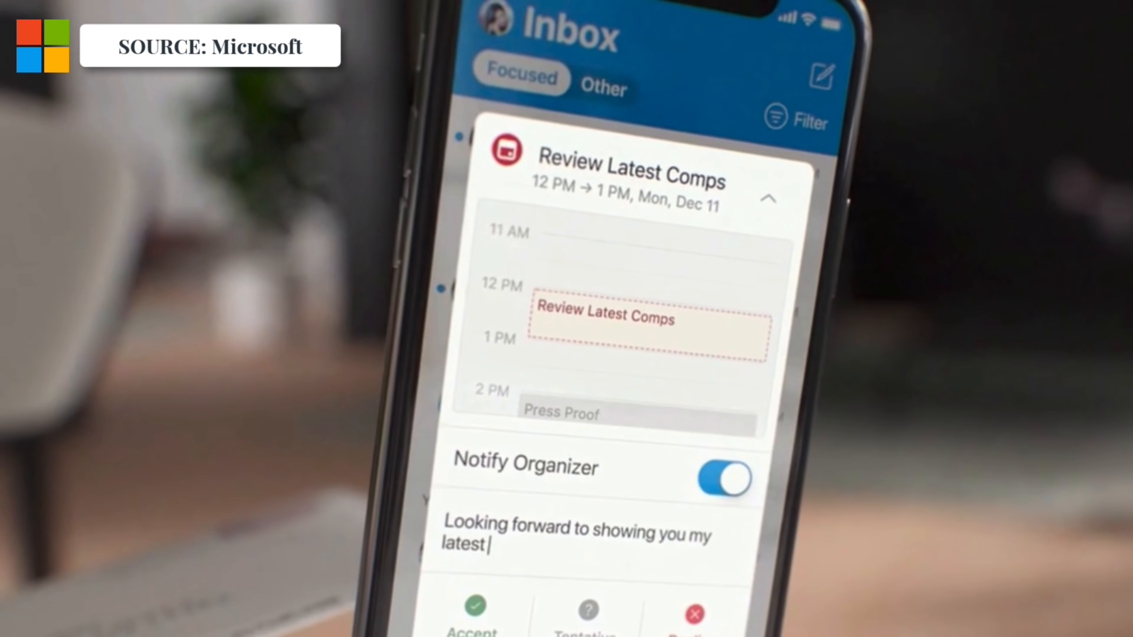
# - Add the reply message ending in 'designs!' for the organizer of Review Latest Comps
pyautogui.write('designs!')
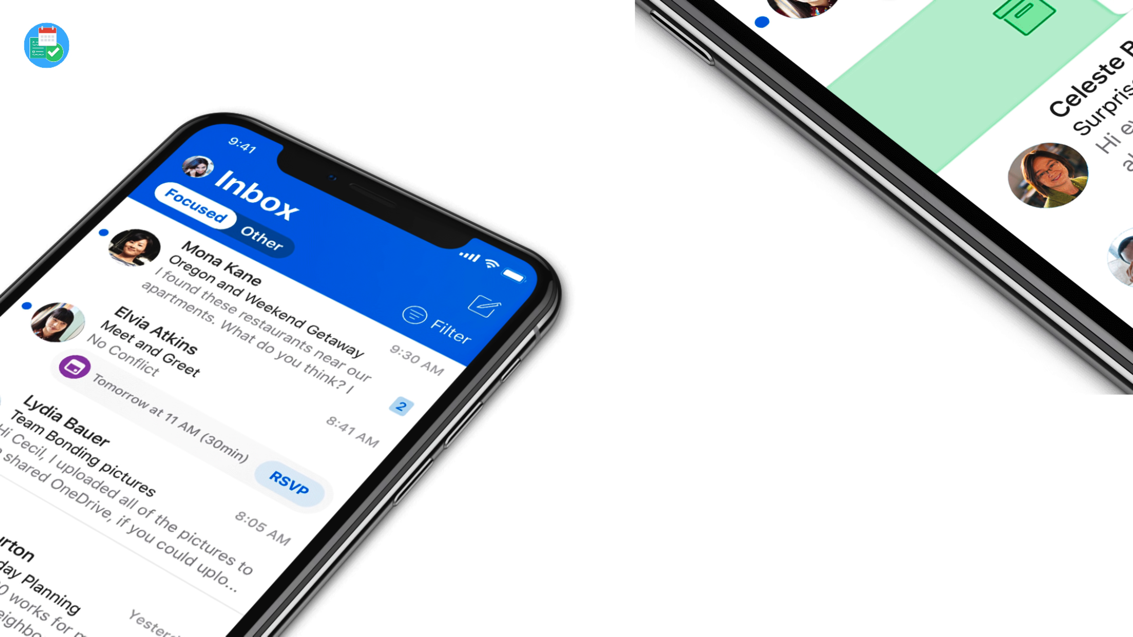
# - Scroll The Verge article and bring up the RSVP panel for the Brunch at Fourth Coffee invitation
pyautogui.click(260, 245)
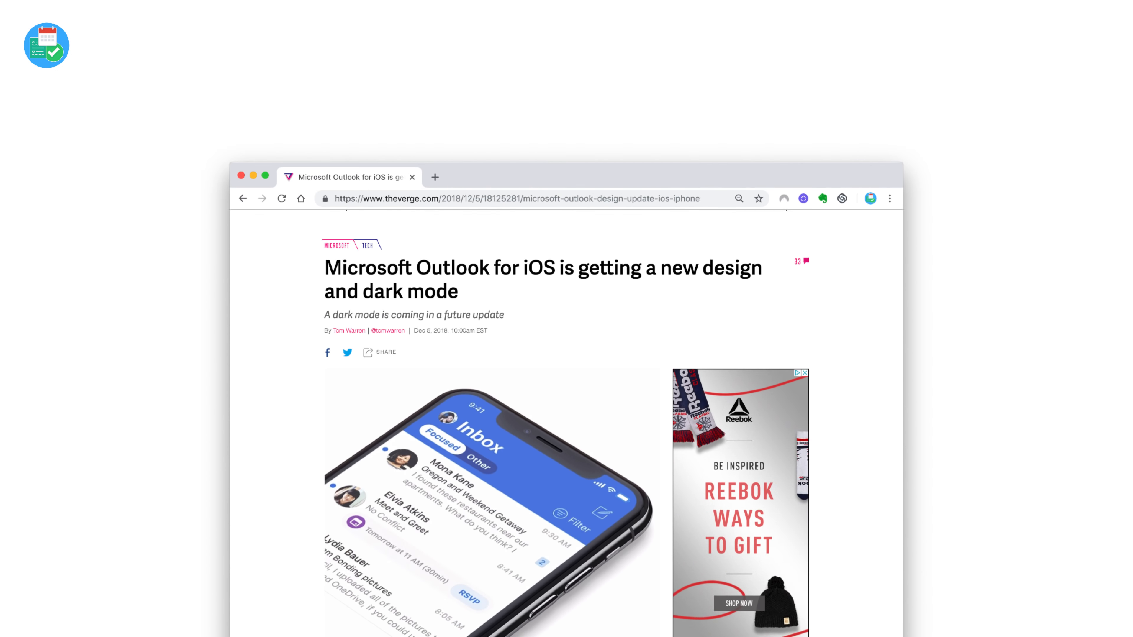
pyautogui.scroll(-3)
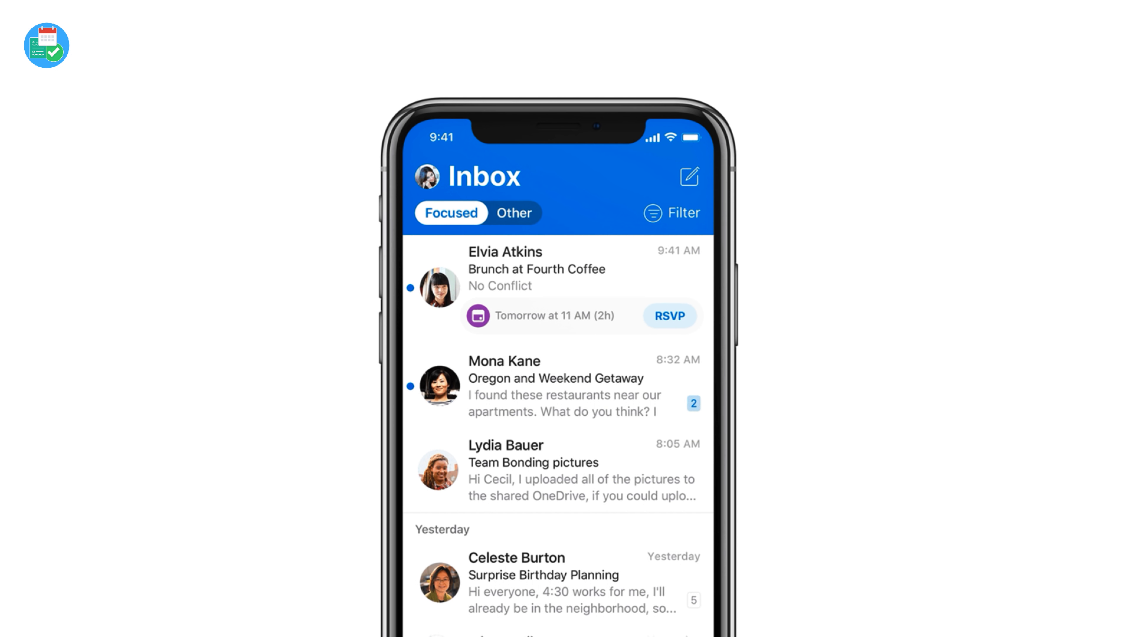
pyautogui.click(667, 316)
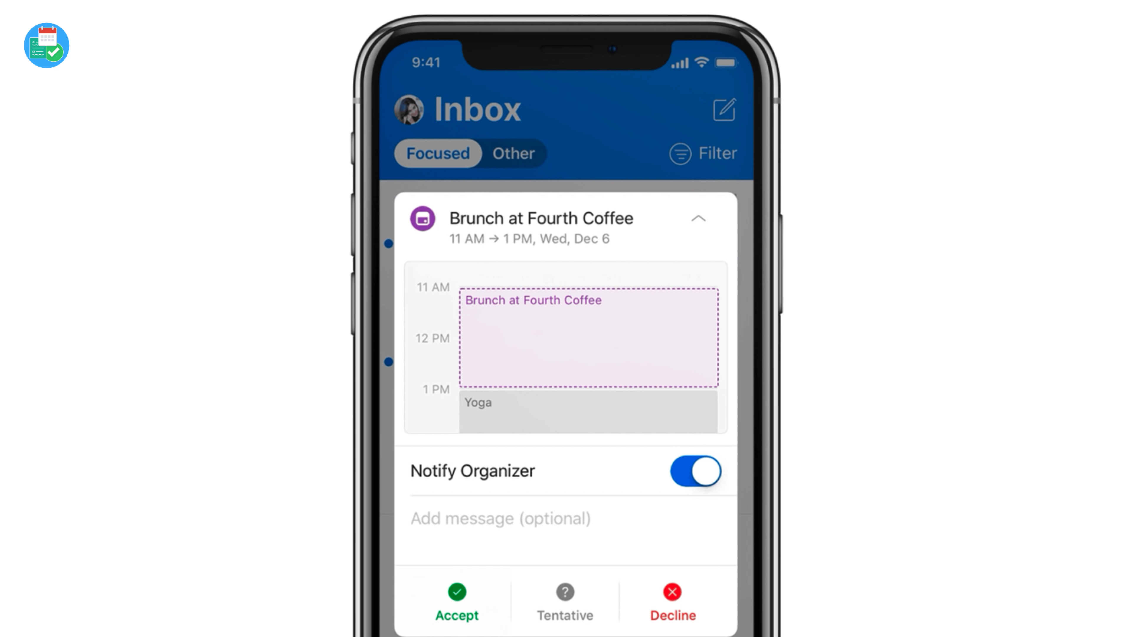